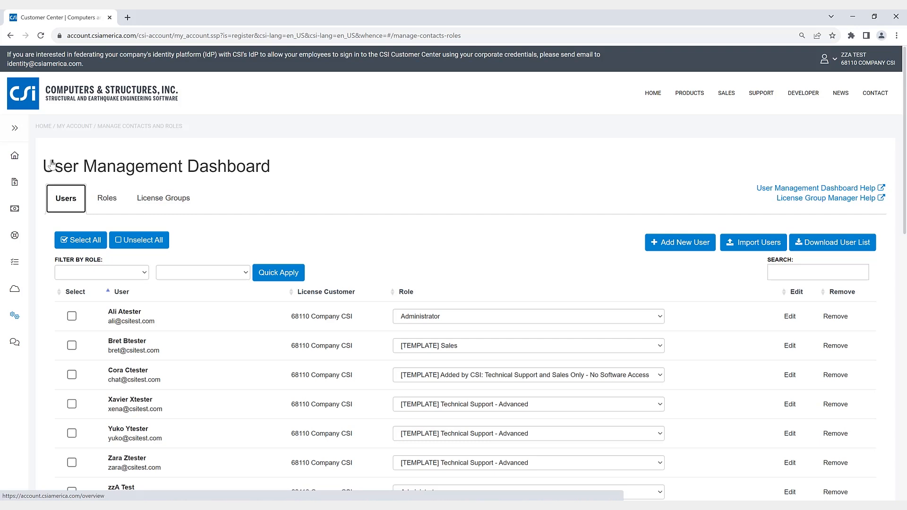
Step: Bring up the Add New User form from the Users list, then dismiss it without adding anyone
{"action": "left_click", "coordinate": [65, 198]}
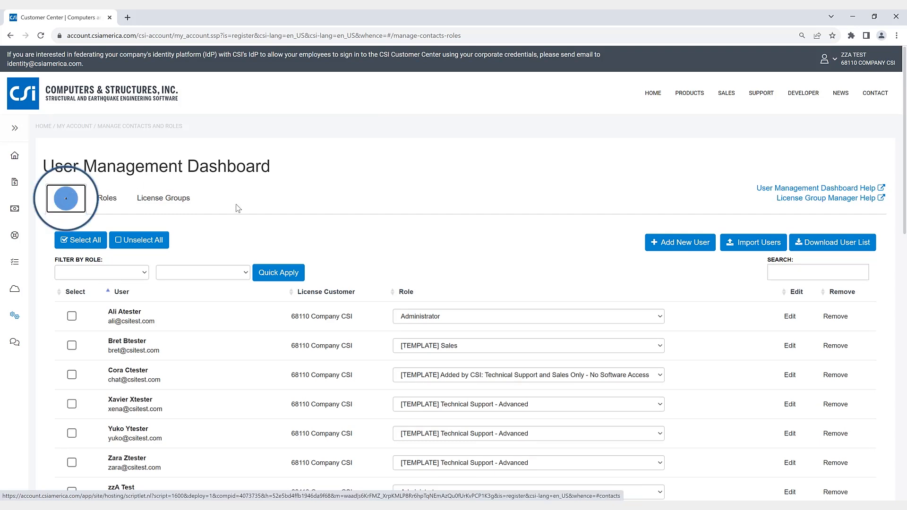
{"action": "left_click", "coordinate": [65, 197]}
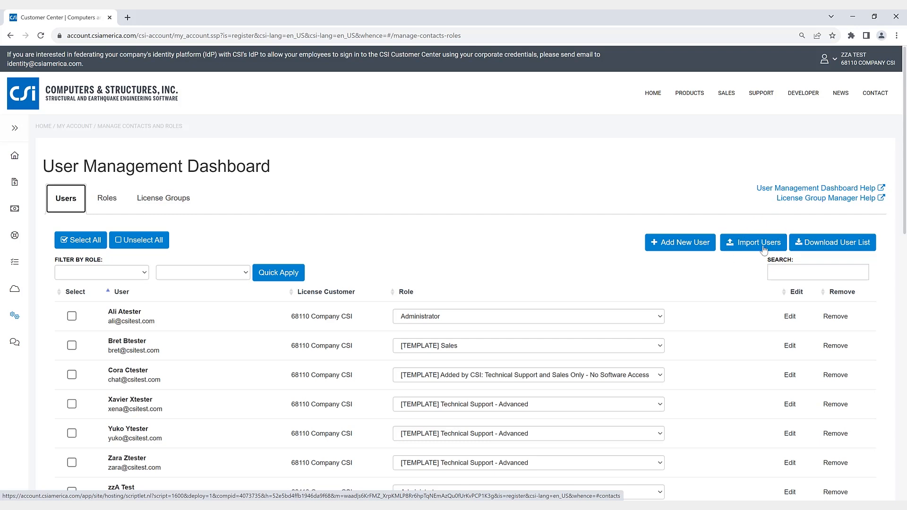
{"action": "left_click", "coordinate": [680, 243]}
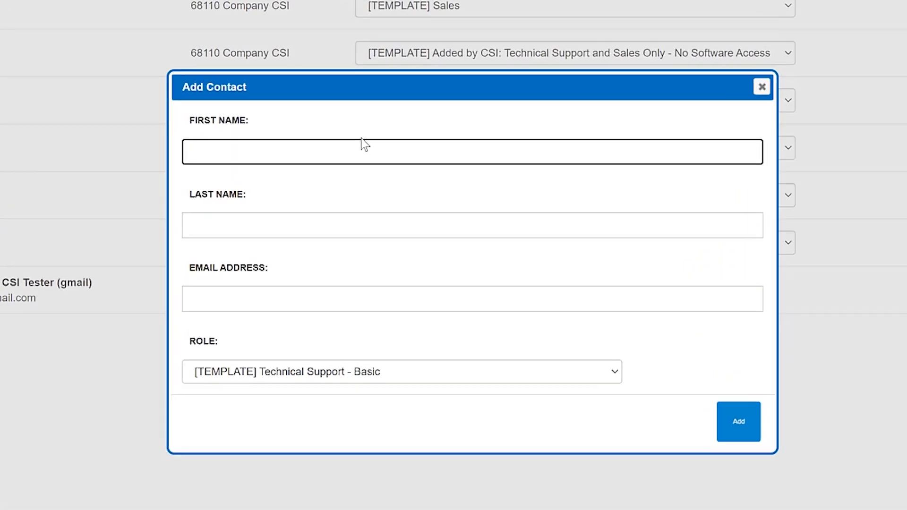
{"action": "left_click", "coordinate": [472, 152]}
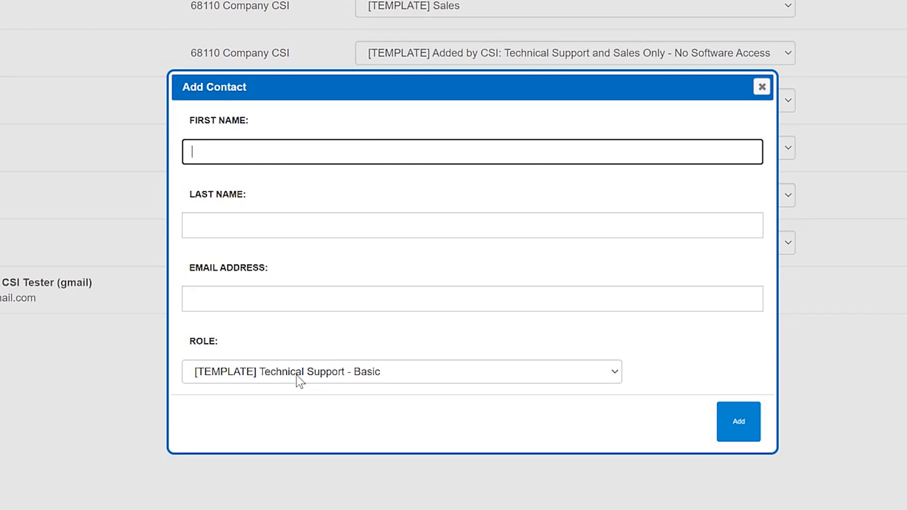
{"action": "mouse_move", "coordinate": [763, 127]}
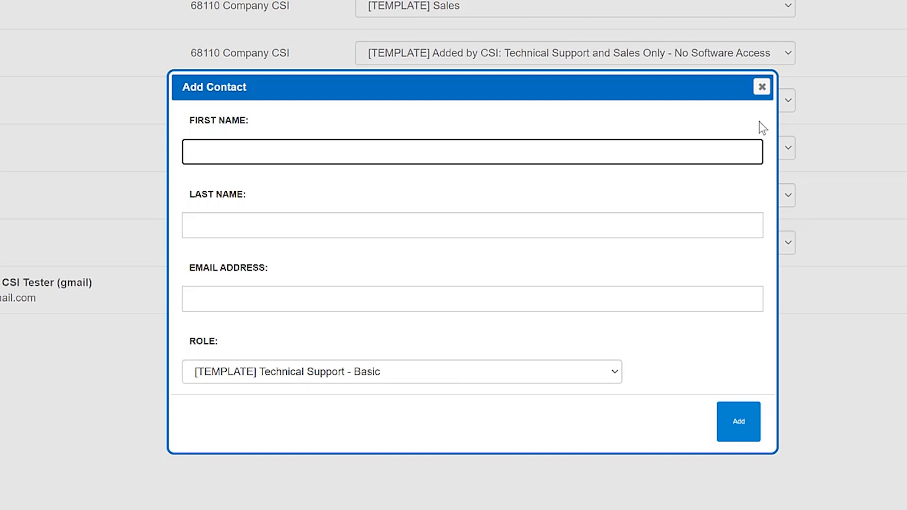
{"action": "left_click", "coordinate": [762, 87]}
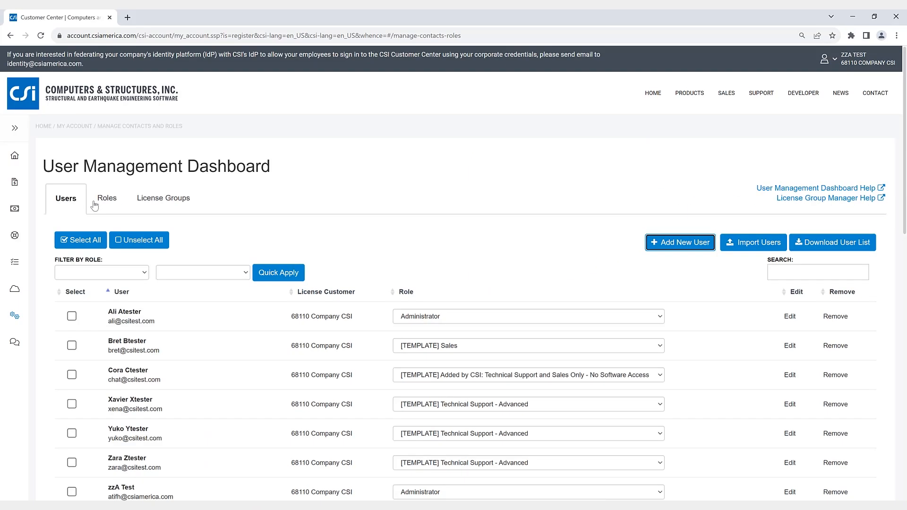
Step: Switch to the Roles list, where Technical Support - Basic is the default role
{"action": "left_click", "coordinate": [107, 197]}
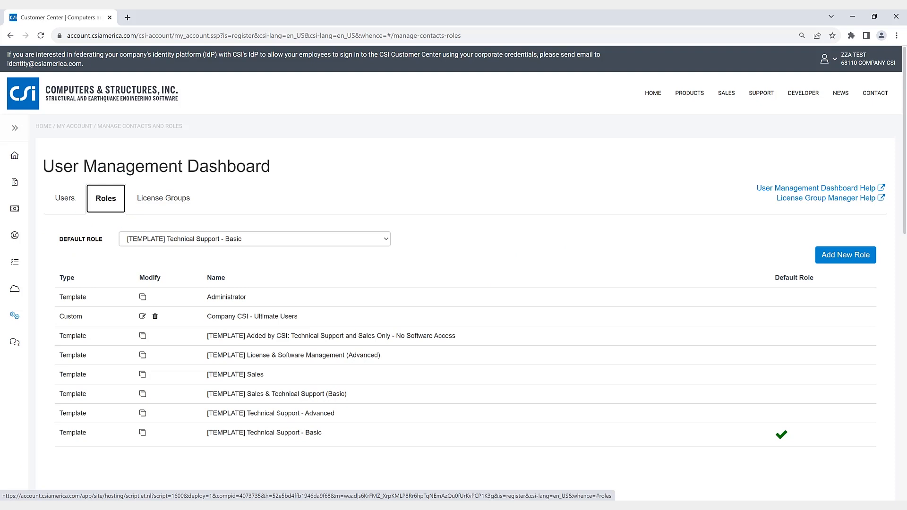
{"action": "left_click", "coordinate": [253, 238]}
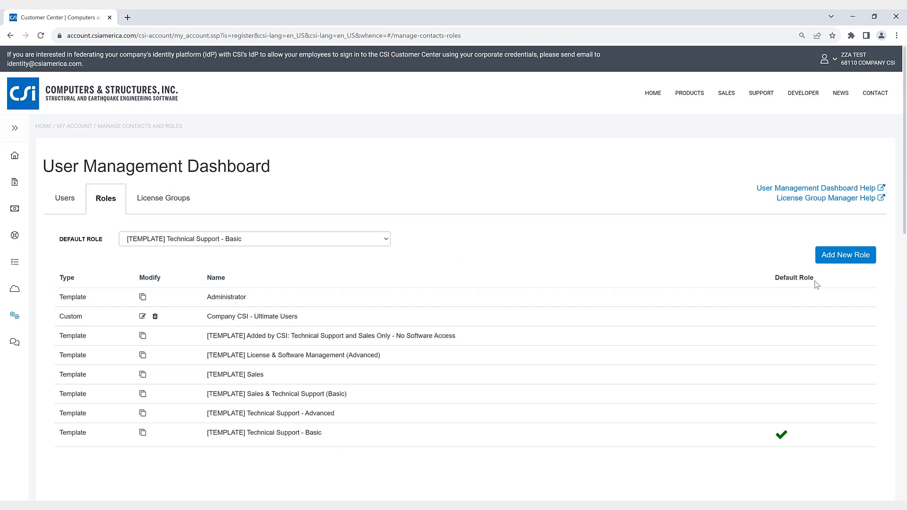
Step: Start a new role and scroll through the permission checkboxes in the Add Role dialog
{"action": "left_click", "coordinate": [845, 254]}
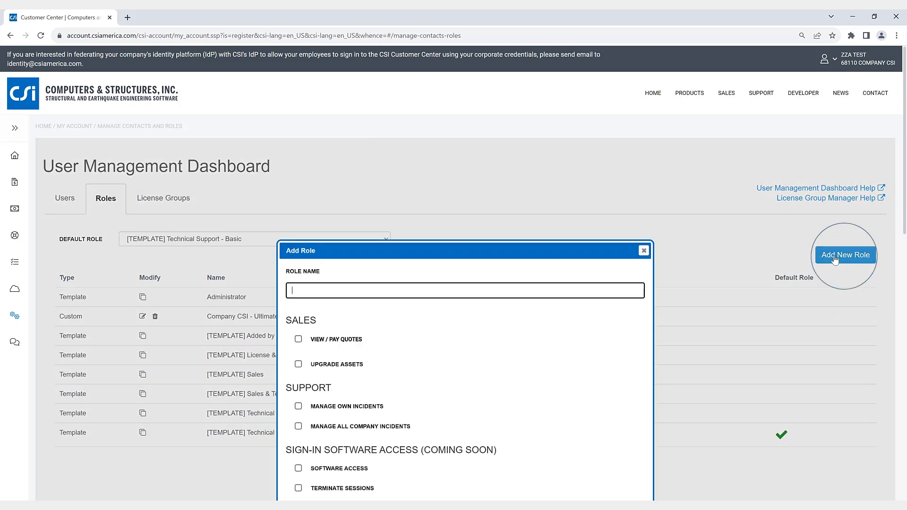
{"action": "scroll", "scroll_direction": "down", "scroll_amount": 3}
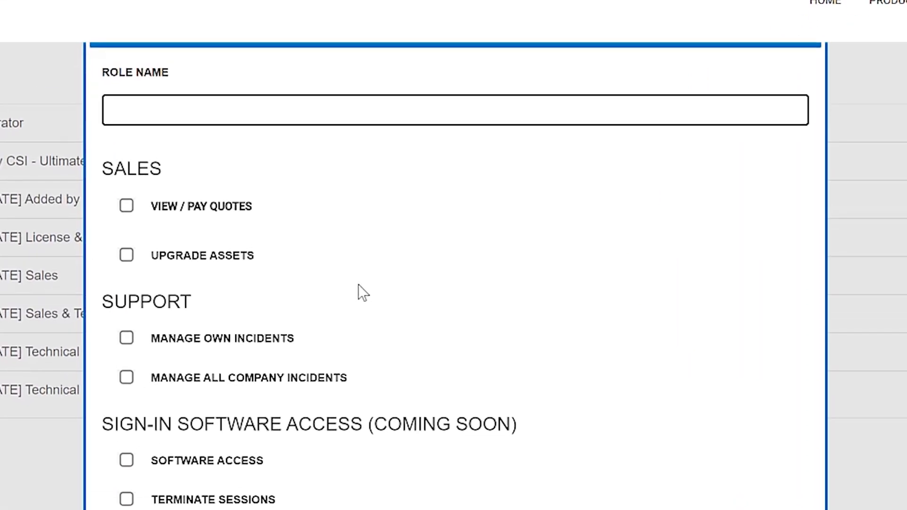
{"action": "scroll", "scroll_direction": "down", "scroll_amount": 3}
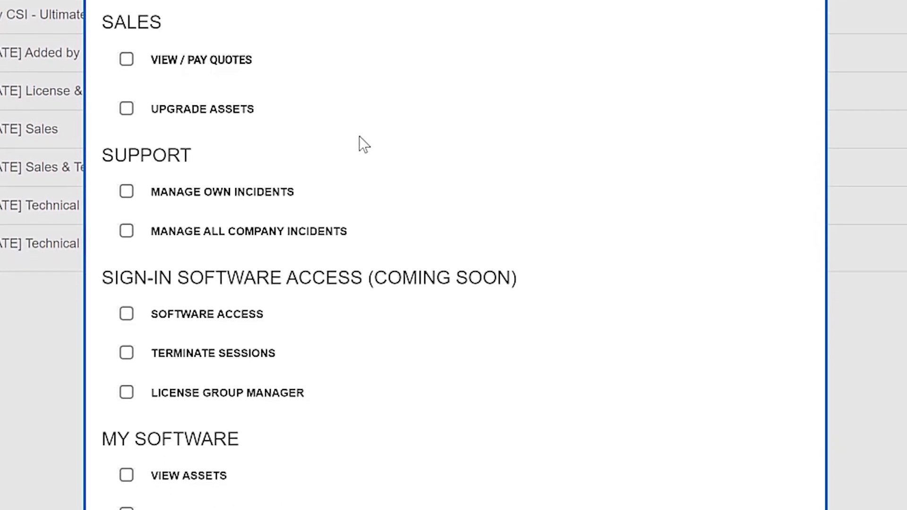
{"action": "scroll", "scroll_direction": "down", "scroll_amount": 3}
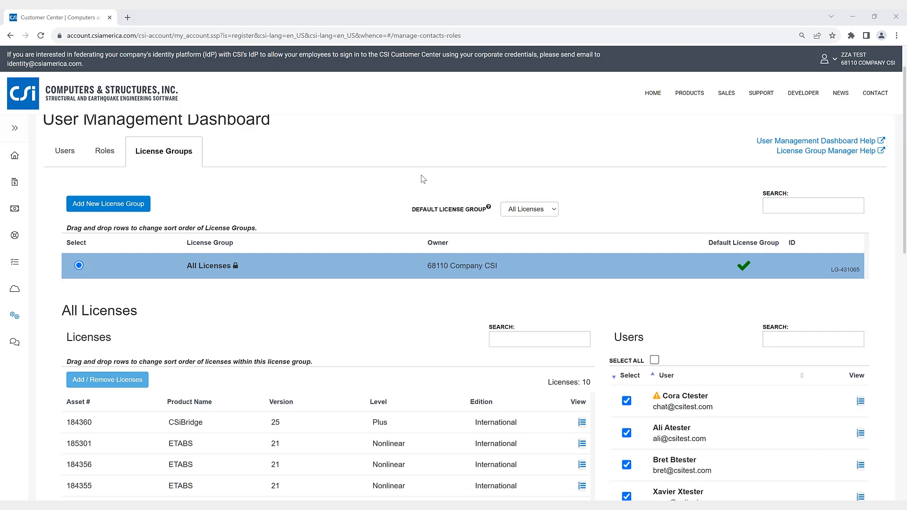
{"action": "mouse_move", "coordinate": [405, 172]}
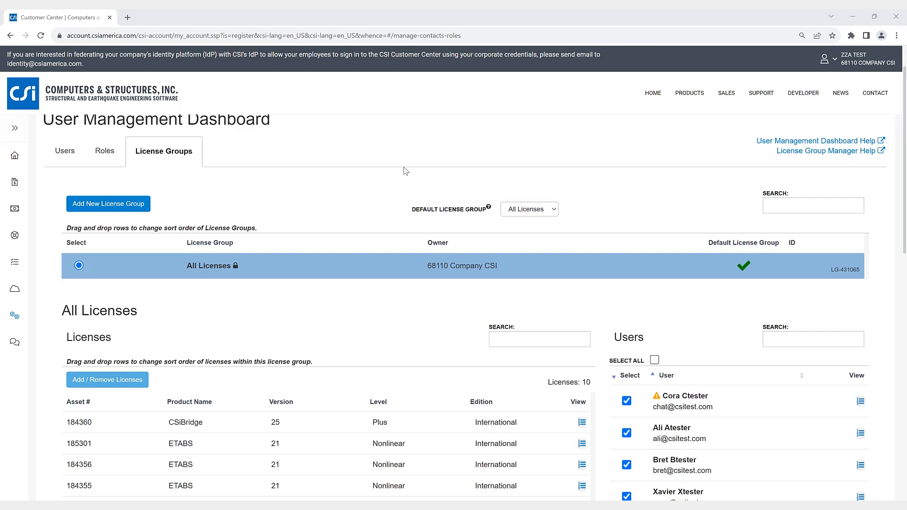
{"action": "mouse_move", "coordinate": [377, 183]}
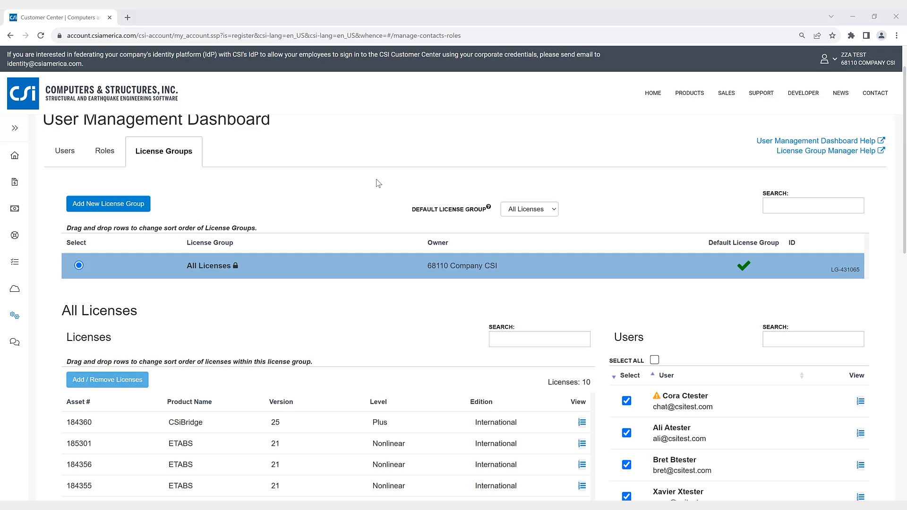
{"action": "mouse_move", "coordinate": [374, 183]}
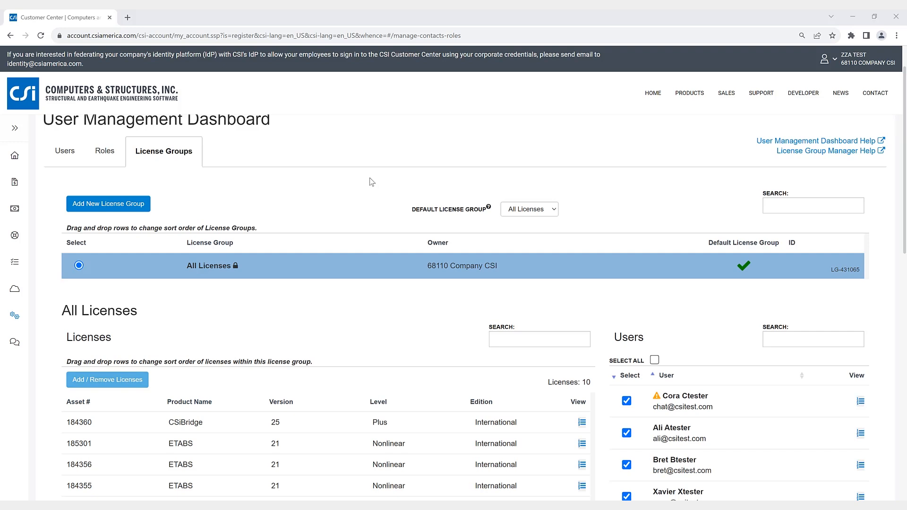
{"action": "mouse_move", "coordinate": [321, 191]}
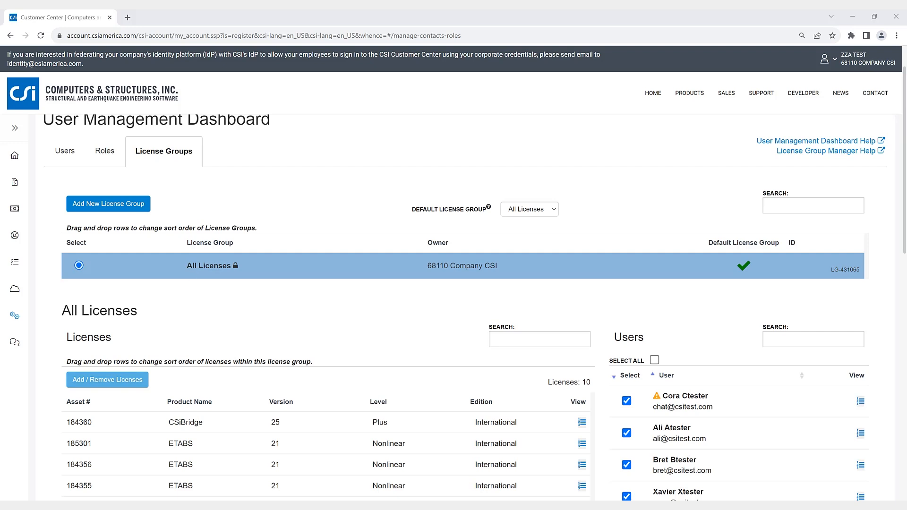
Step: Scroll down to reveal the All Licenses group's ten licenses and its checked users
{"action": "scroll", "scroll_direction": "down", "scroll_amount": 3}
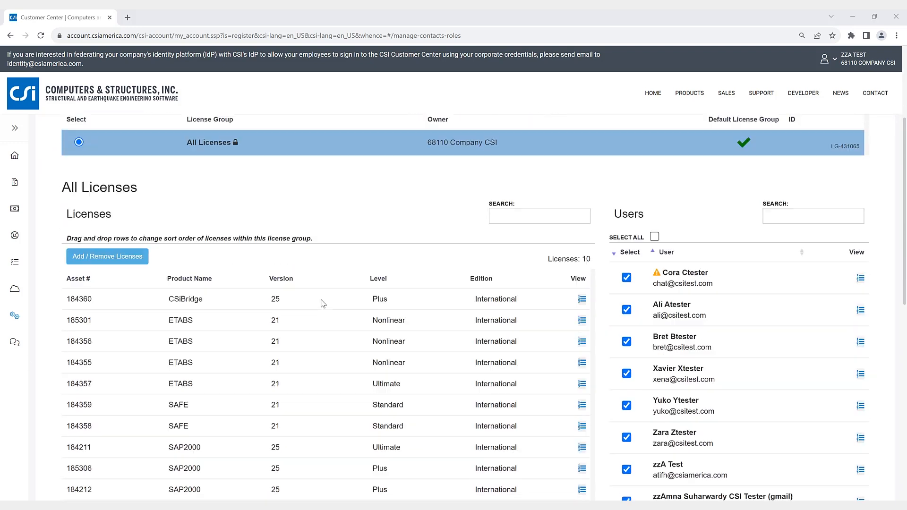
{"action": "scroll", "scroll_direction": "down", "scroll_amount": 3}
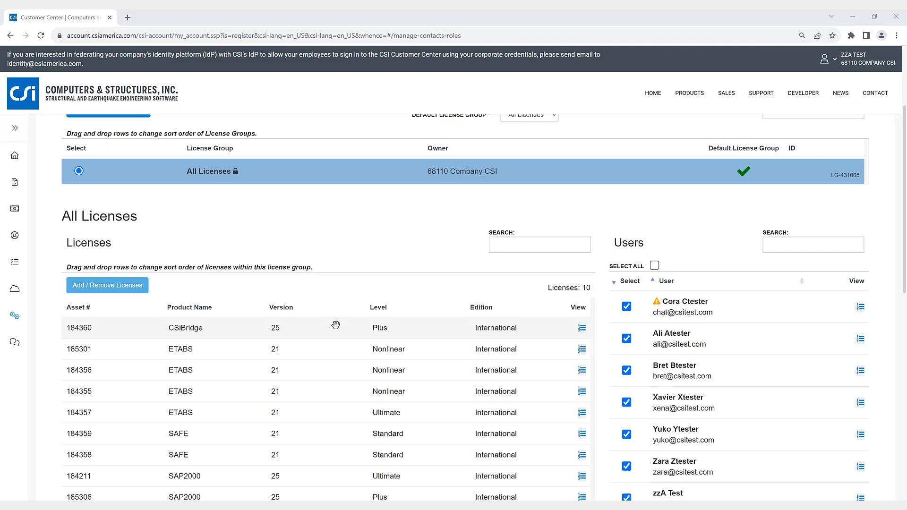
{"action": "mouse_move", "coordinate": [326, 264]}
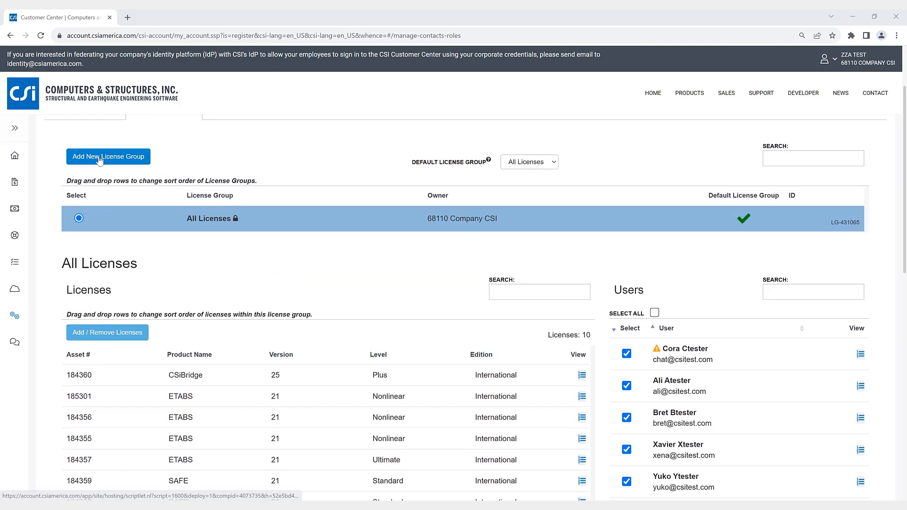
Step: Create an empty license group named 'test' and bring up its license picker
{"action": "left_click", "coordinate": [108, 156]}
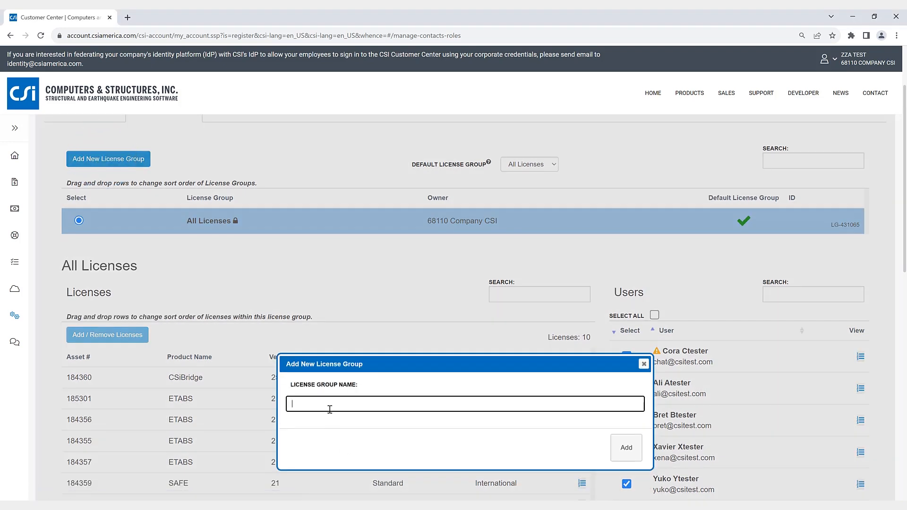
{"action": "type", "text": "test"}
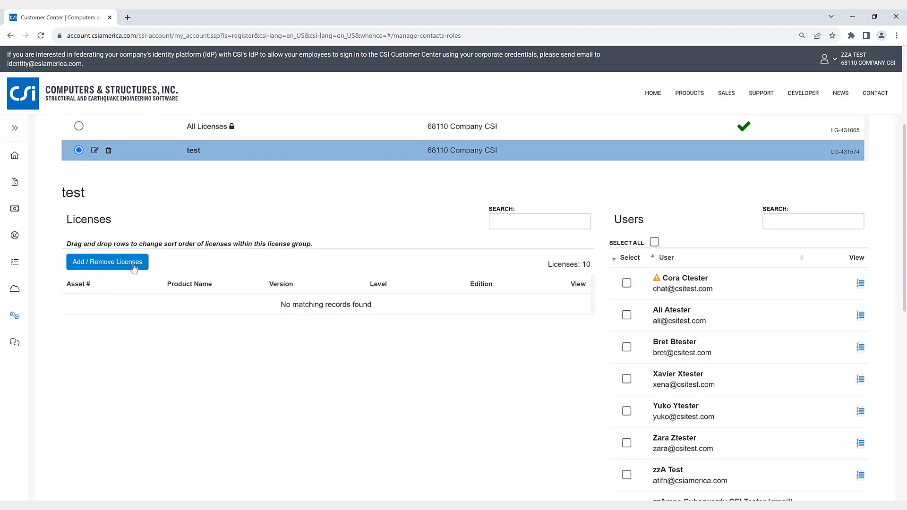
{"action": "left_click", "coordinate": [107, 262]}
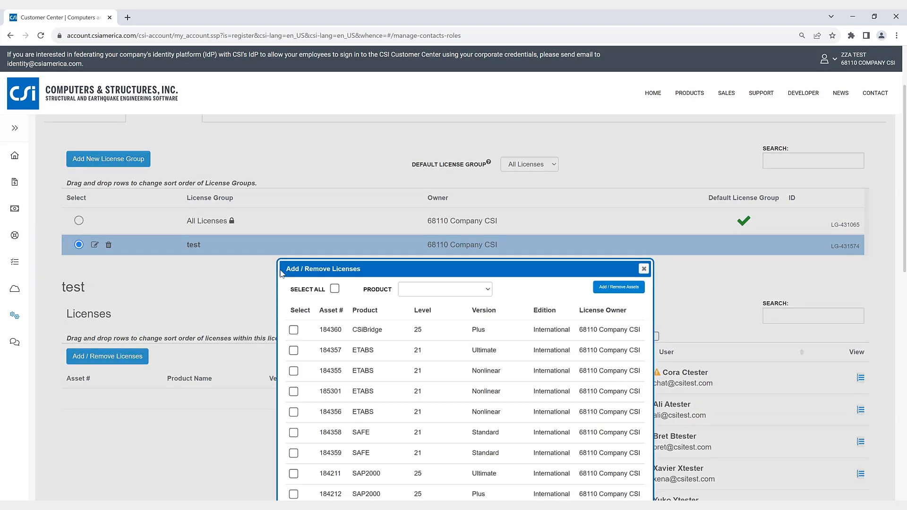
Step: Assign the seven CSiBridge, ETABS and SAFE licenses to 'test' and give Cora Ctester access
{"action": "left_click", "coordinate": [293, 330]}
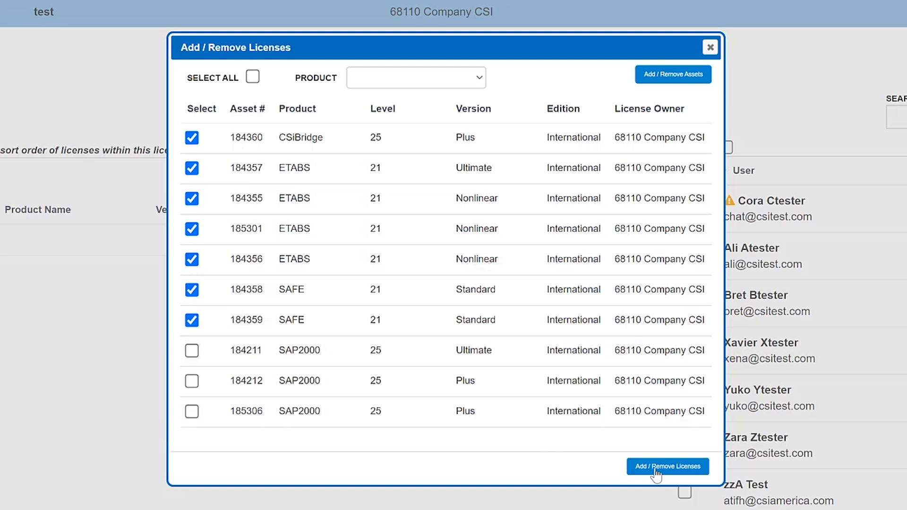
{"action": "left_click", "coordinate": [667, 467]}
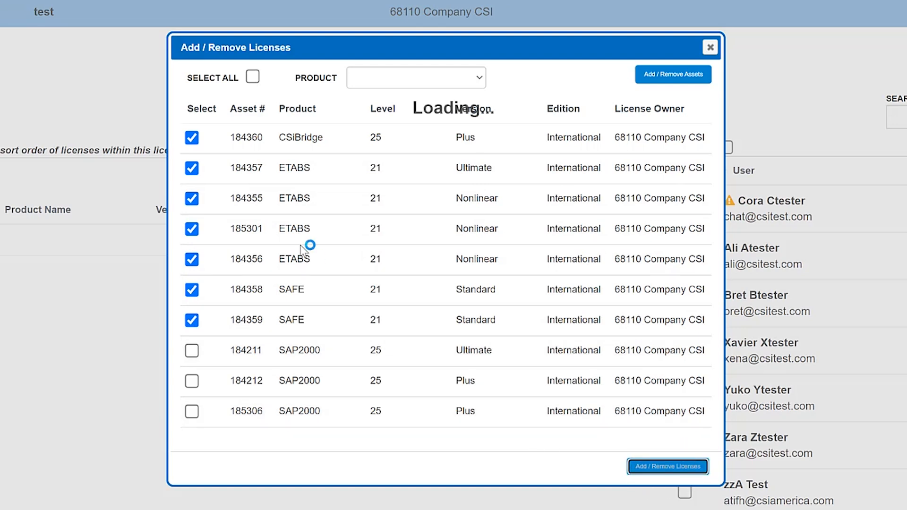
{"action": "left_click", "coordinate": [667, 466]}
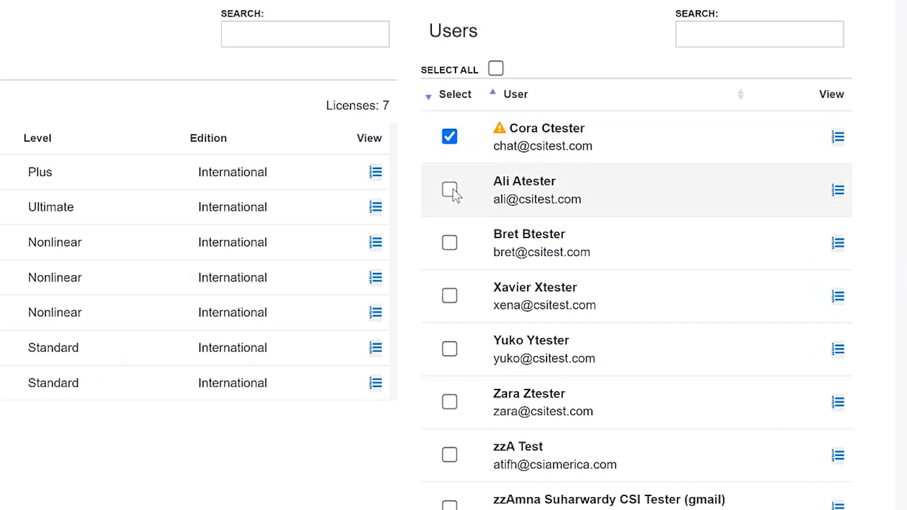
Step: Give Ali Atester and Bret Btester access to the 'test' group, making three users
{"action": "left_click", "coordinate": [450, 190]}
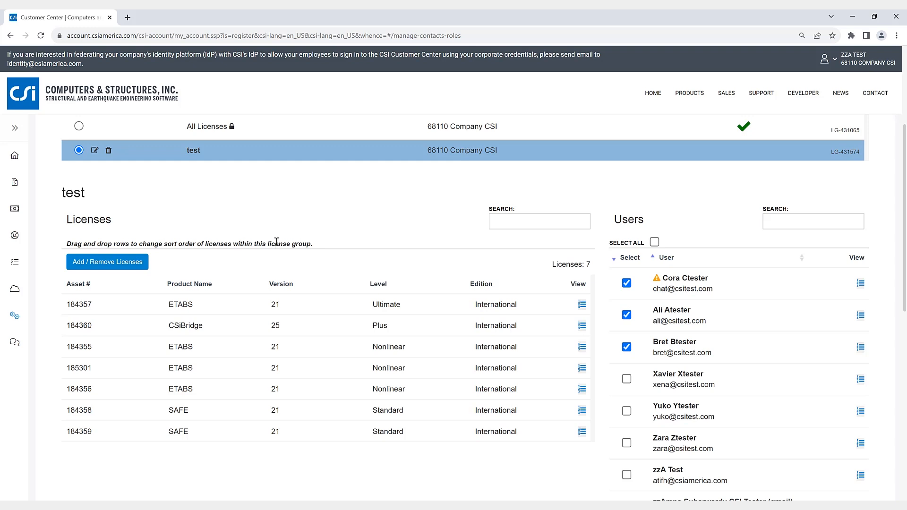
{"action": "mouse_move", "coordinate": [226, 189]}
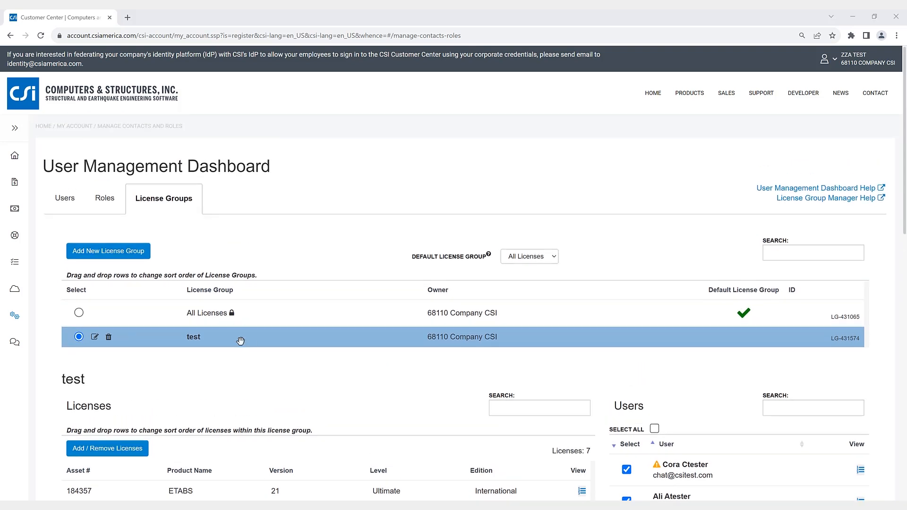
Step: Drag the 'test' group row above All Licenses in the group order
{"action": "left_click", "coordinate": [240, 341]}
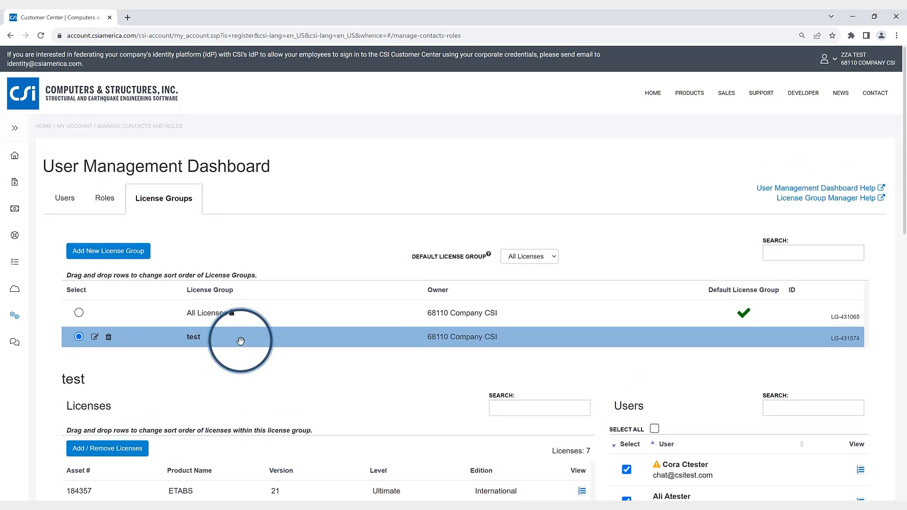
{"action": "left_click_drag", "start_coordinate": [240, 337], "coordinate": [241, 307]}
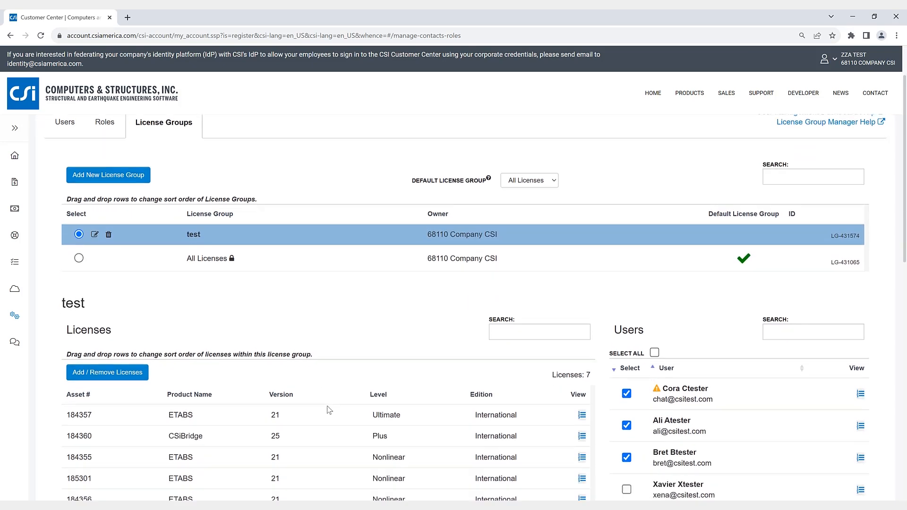
{"action": "scroll", "scroll_direction": "down", "scroll_amount": 3}
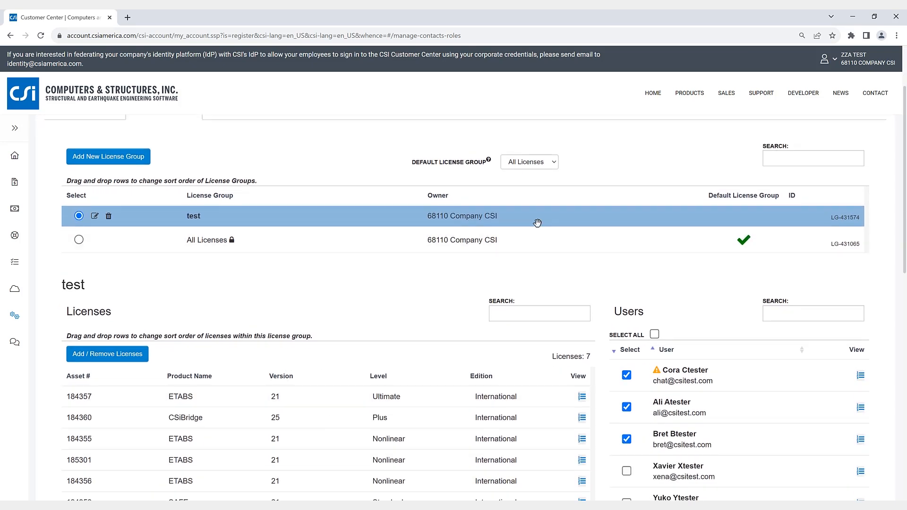
{"action": "scroll", "scroll_direction": "up", "scroll_amount": 3}
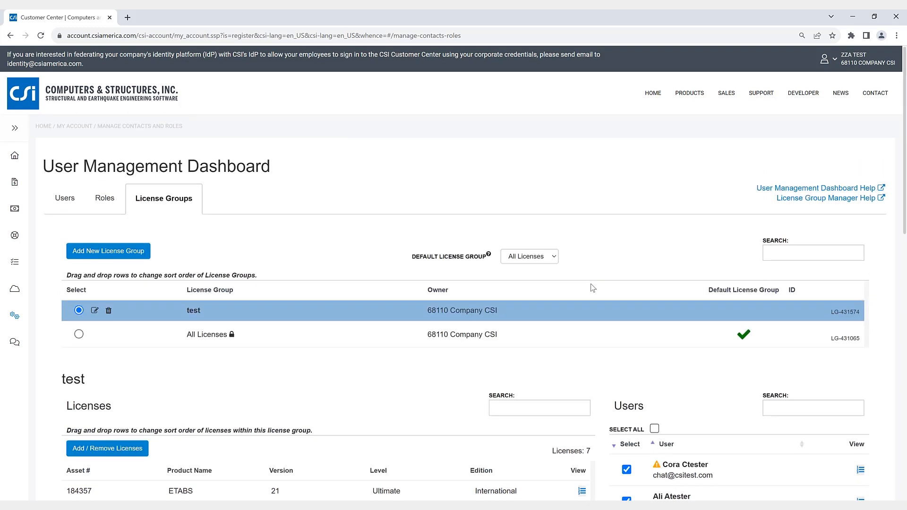